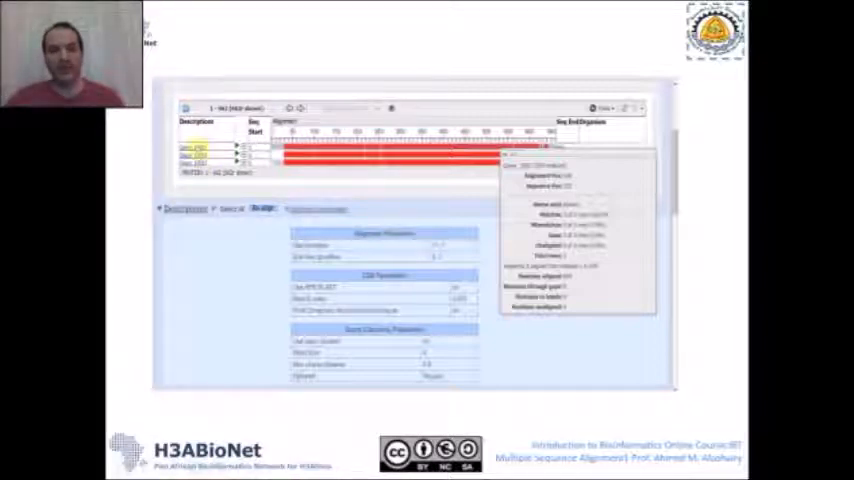
# Advance to the Clustal Omega alignment results slide with its parameters table.
pyautogui.click(196, 162)
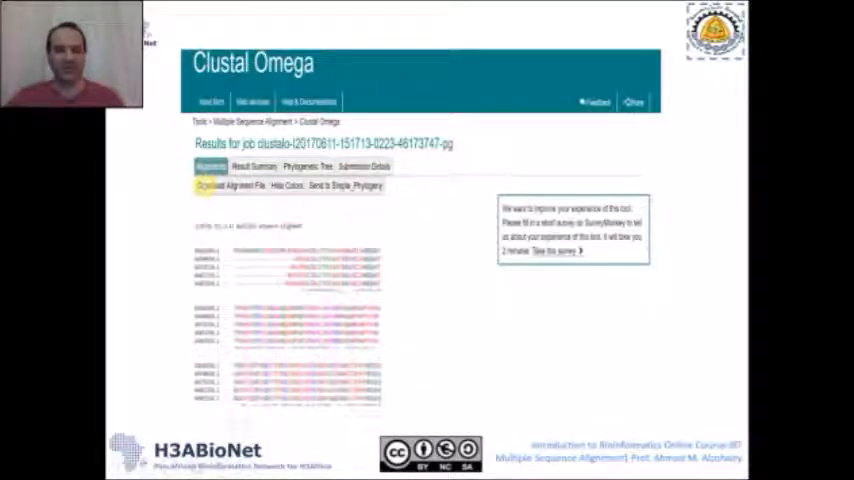
# Advance from the Clustal Omega results slide to the T-Coffee sequence input slide.
pyautogui.click(308, 166)
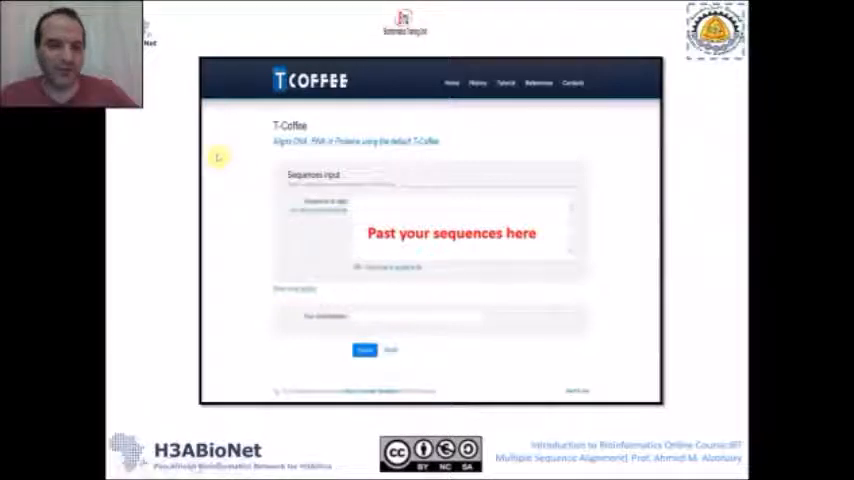
pyautogui.moveTo(184, 104)
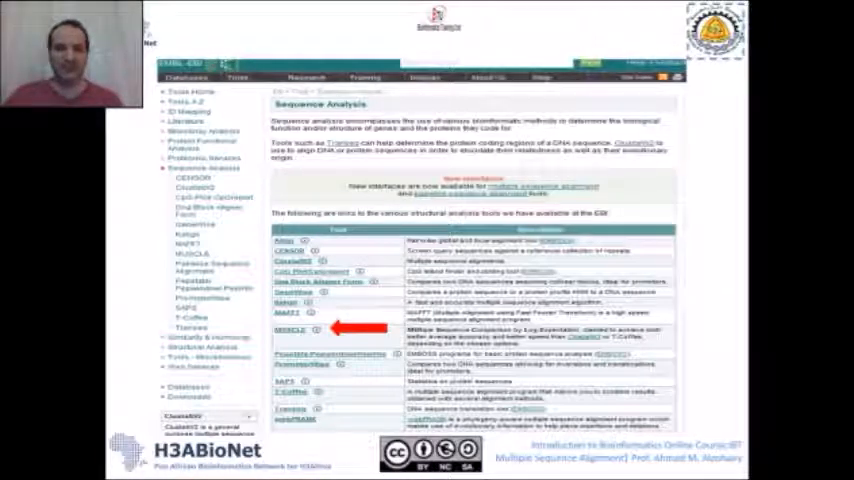
# Advance from the EBI tools list to the MUSCLE input slide and its job-running notice.
pyautogui.click(290, 328)
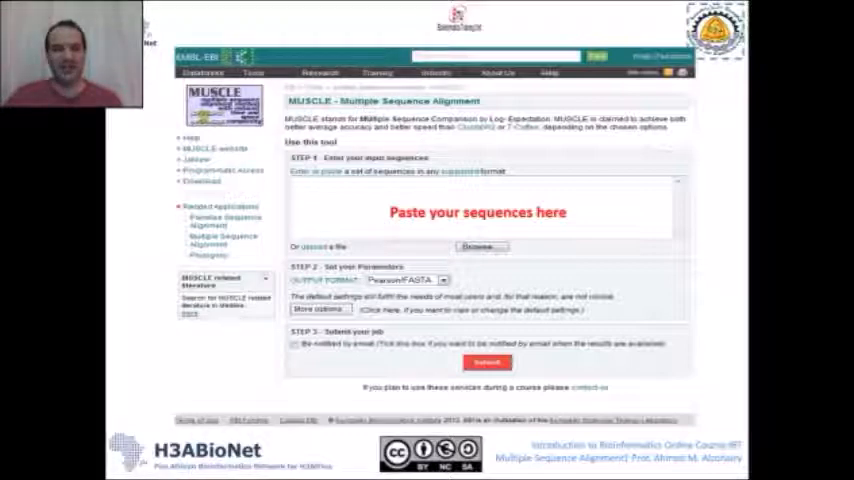
pyautogui.click(486, 362)
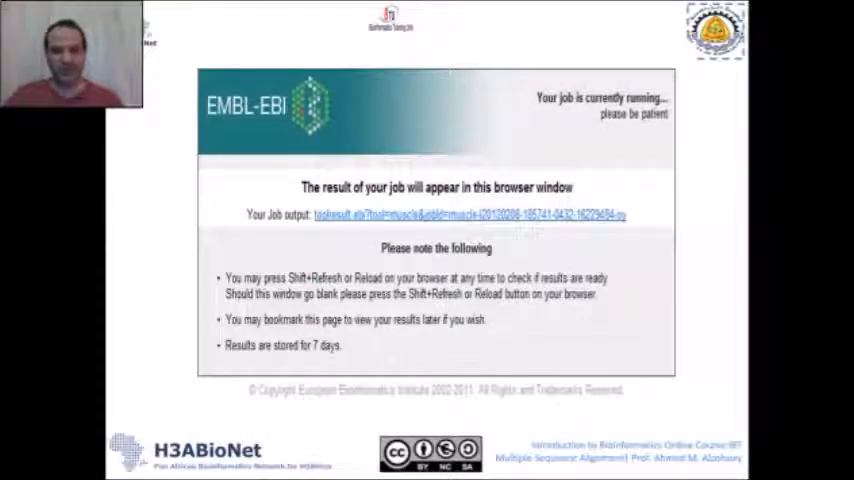